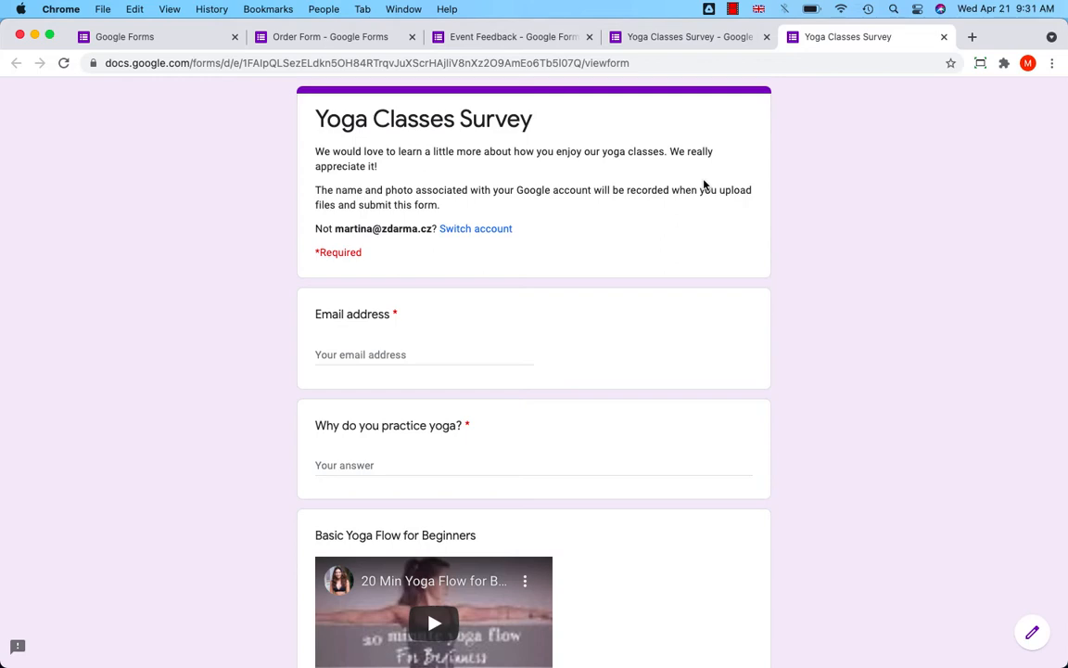
Submit the empty Yoga Classes Survey, triggering the Email address required-question error, then move to Event Feedback.
scroll("down", 3)
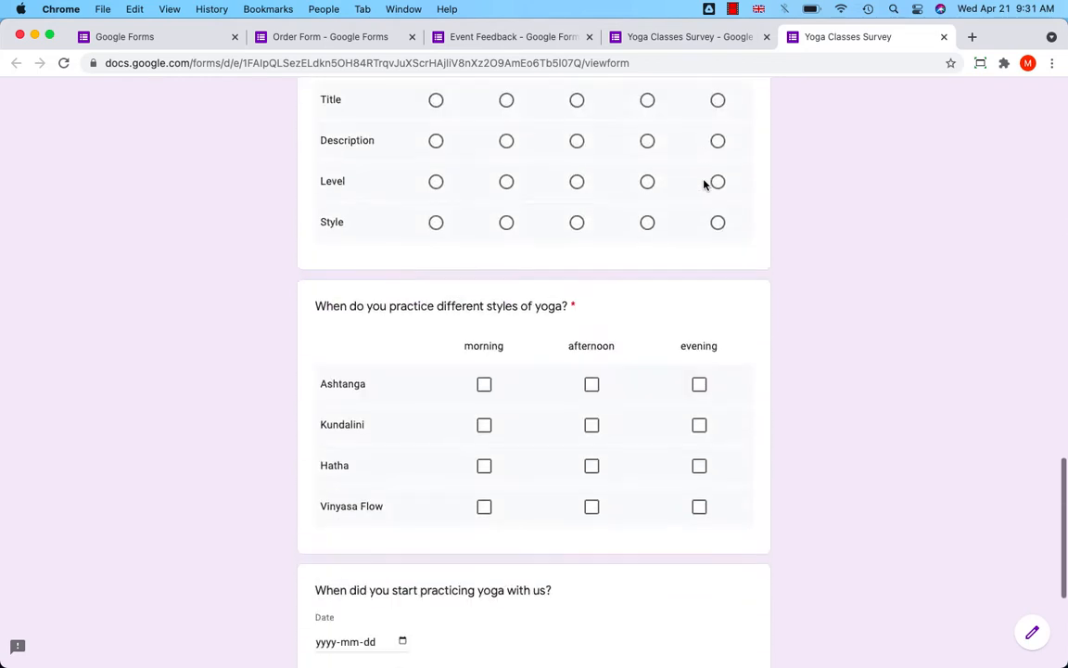
scroll("down", 3)
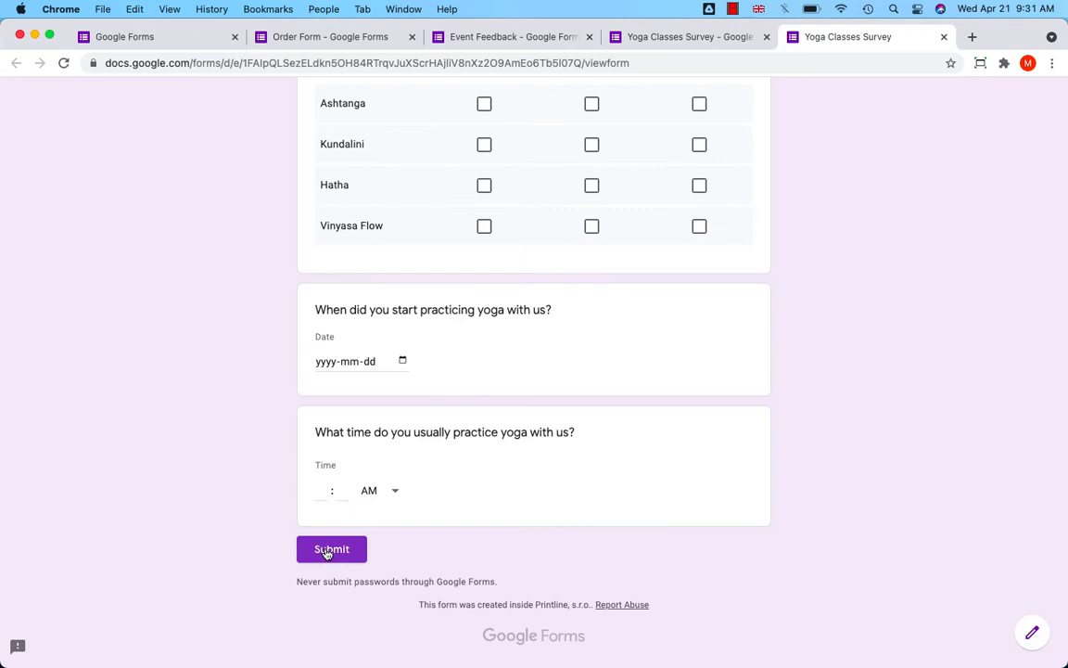
left_click(330, 549)
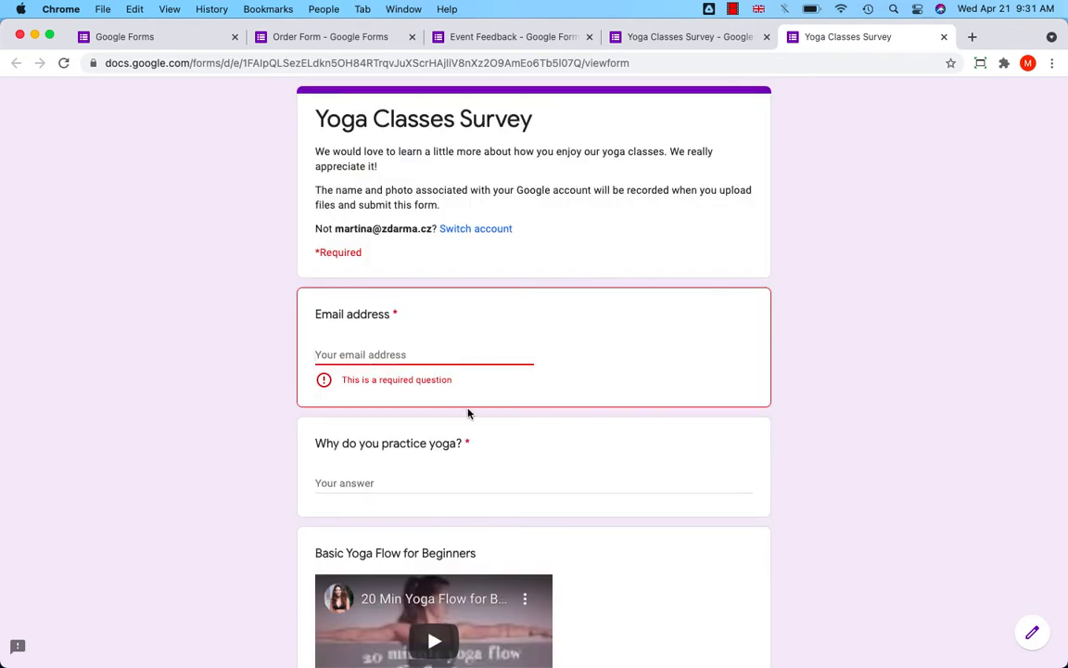
mouse_move(443, 389)
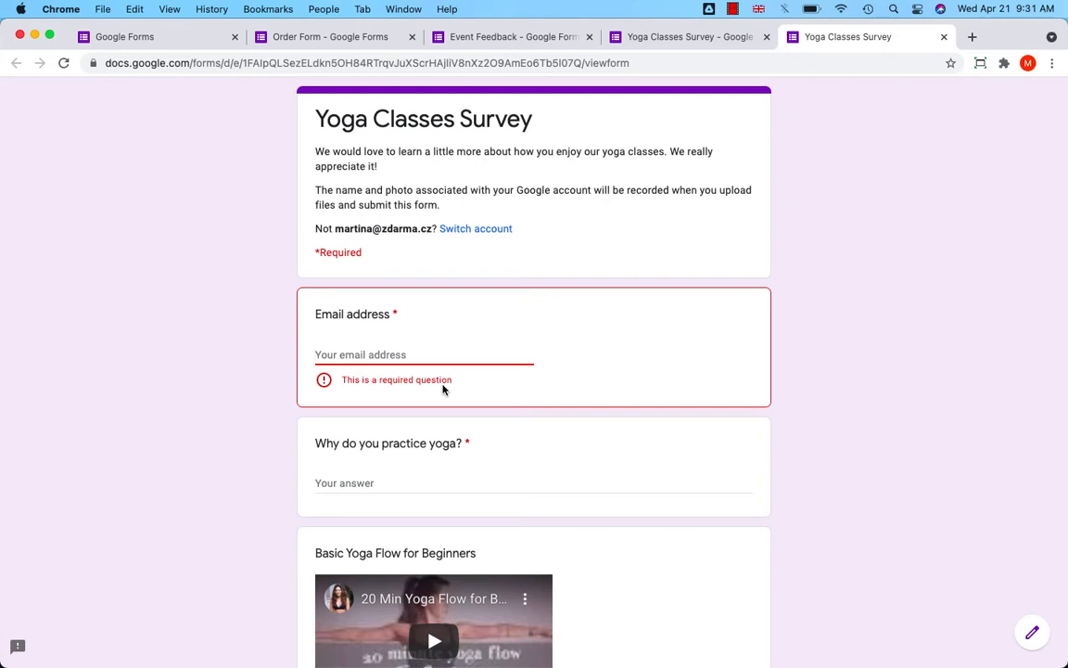
left_click(512, 38)
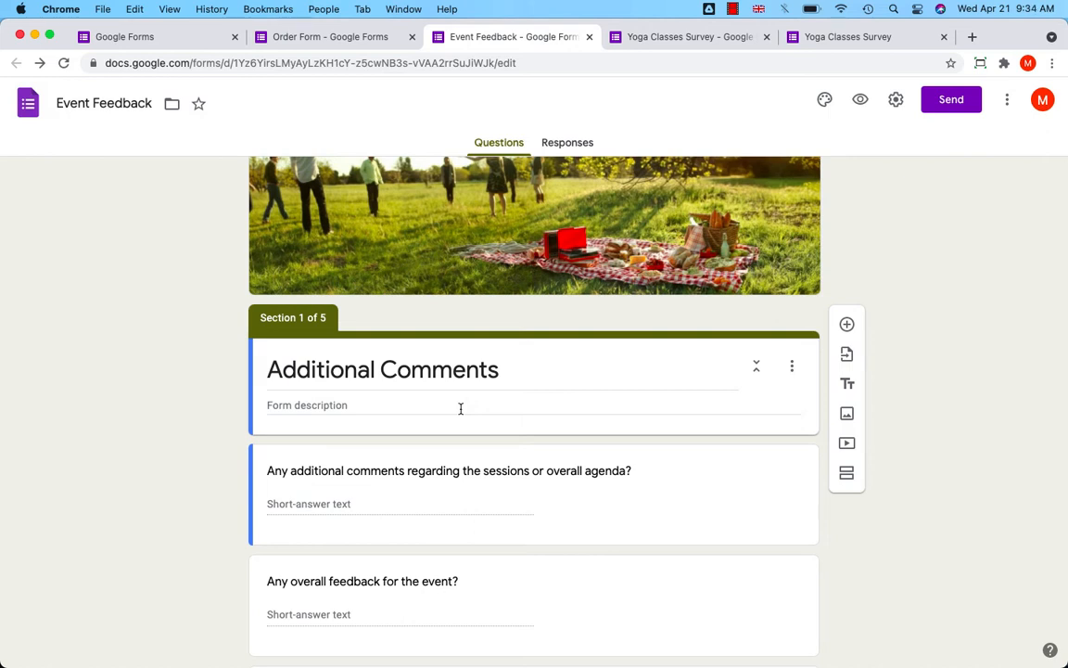
mouse_move(833, 126)
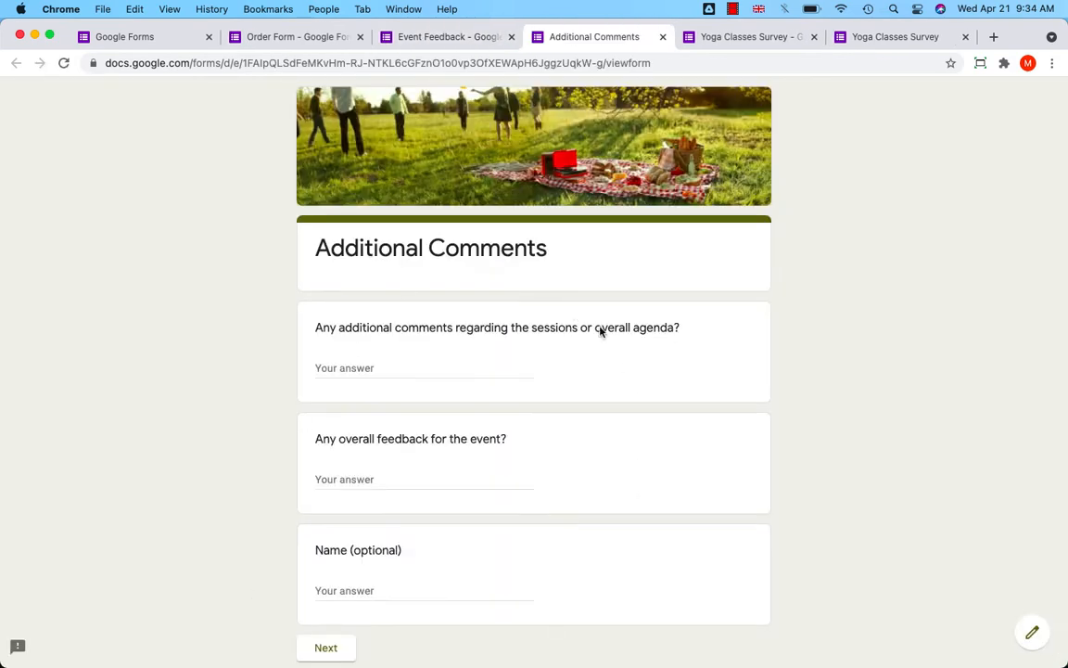
Try advancing Event Feedback past Introduction without the job-relevance rating, then switch to the Order Form editor.
scroll("down", 3)
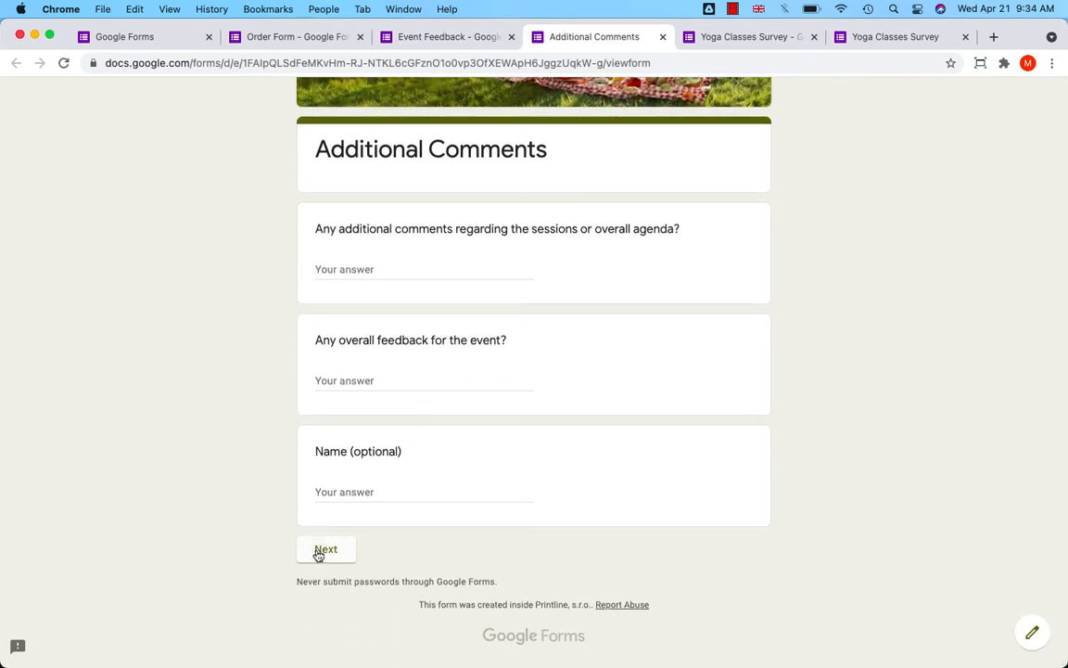
left_click(327, 549)
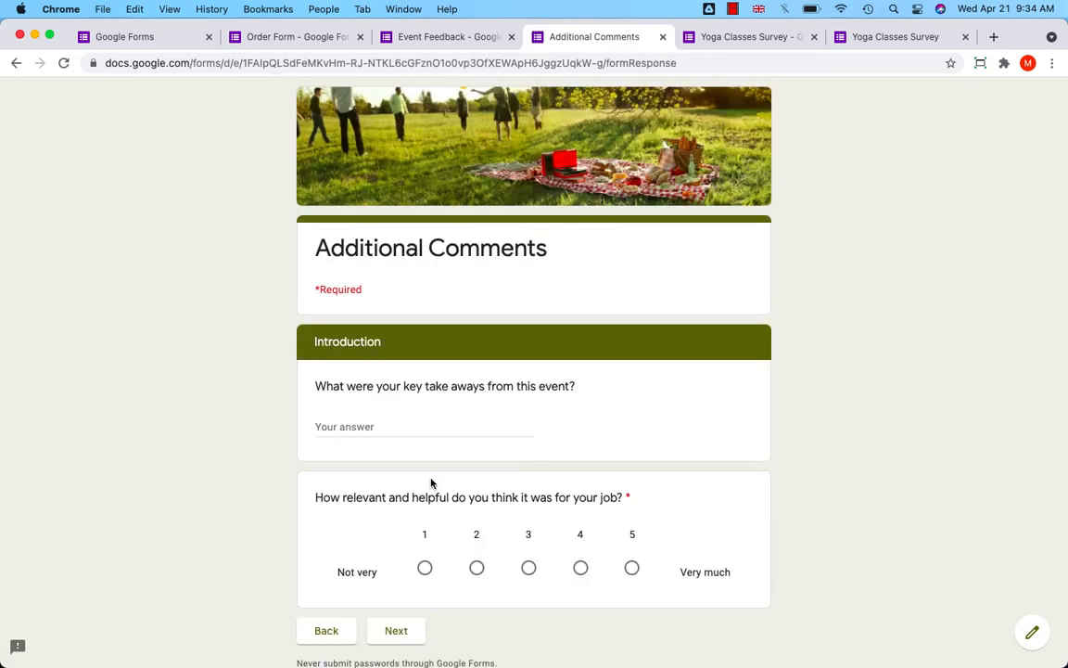
mouse_move(551, 518)
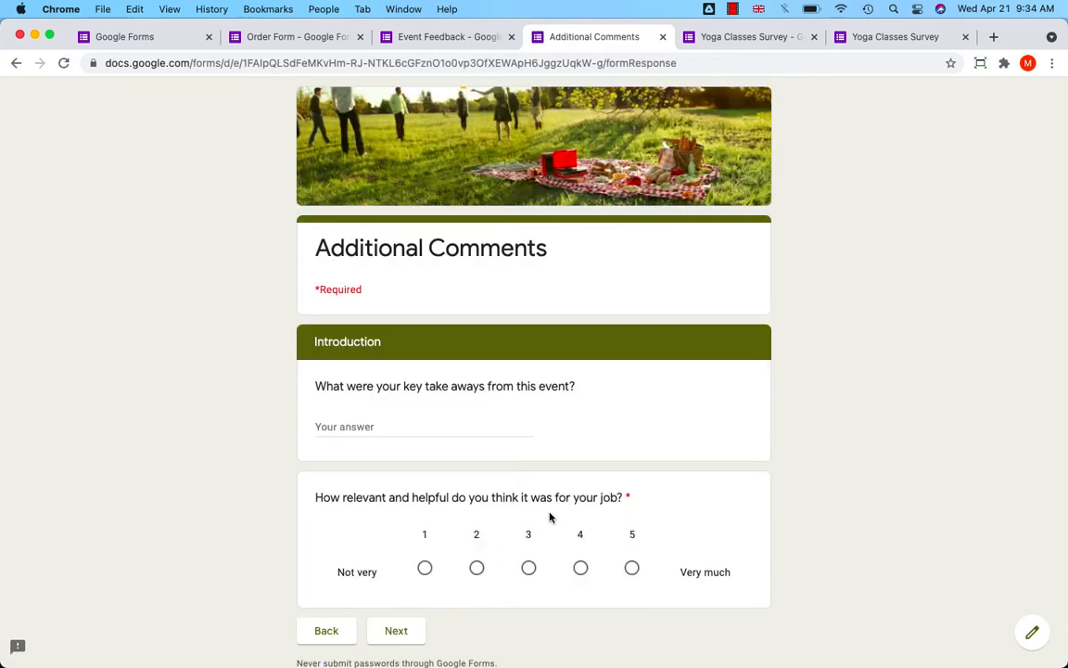
left_click(397, 631)
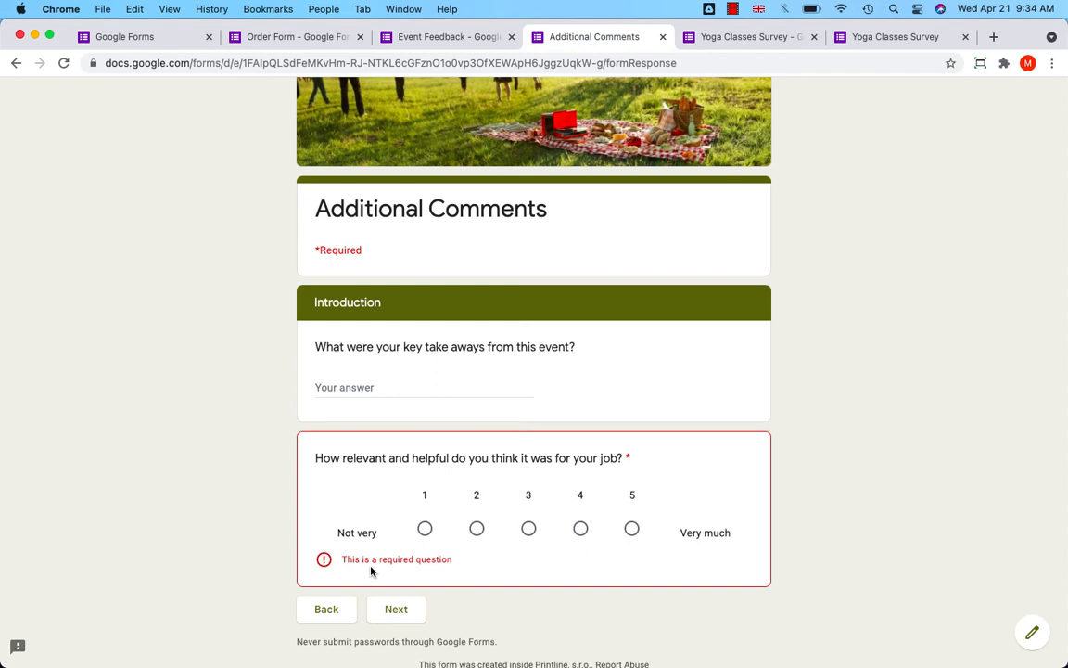
mouse_move(323, 441)
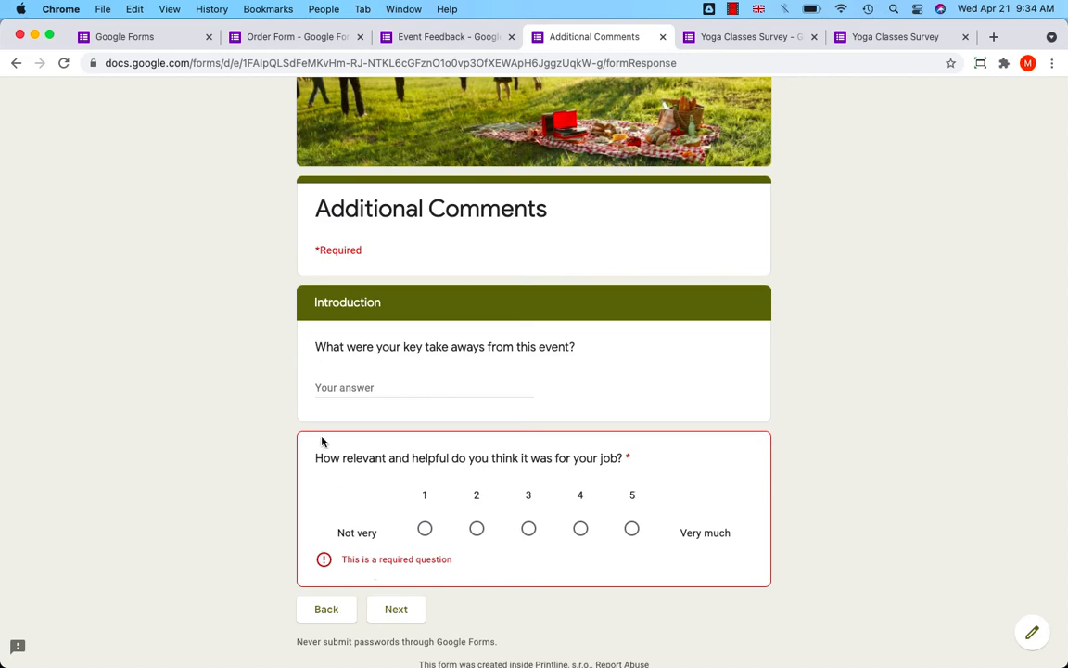
left_click(295, 37)
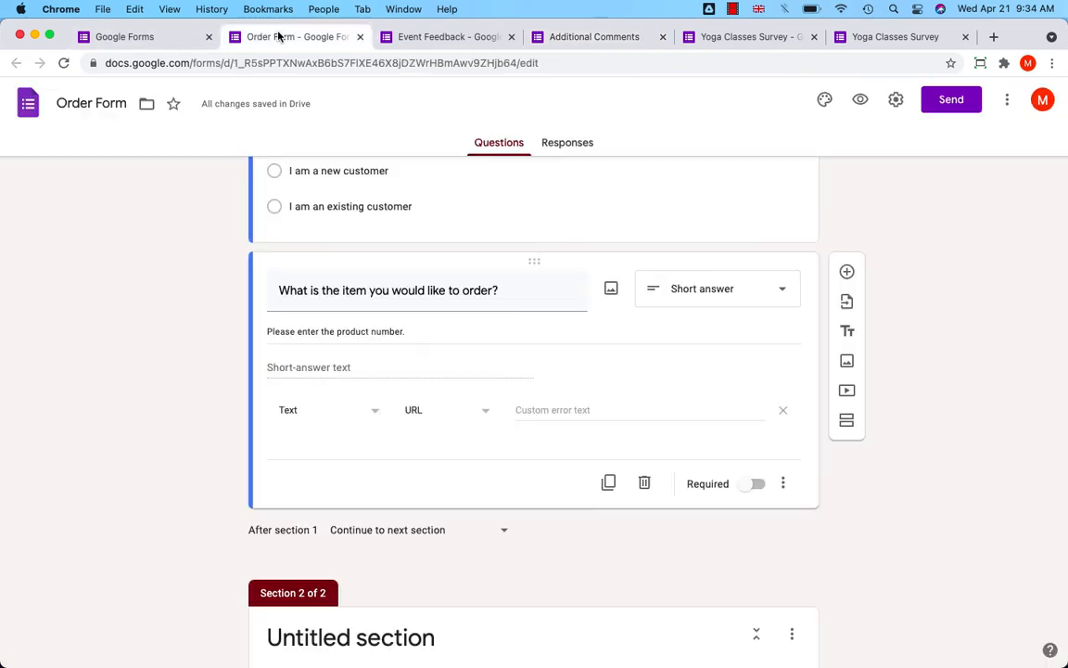
scroll("up", 3)
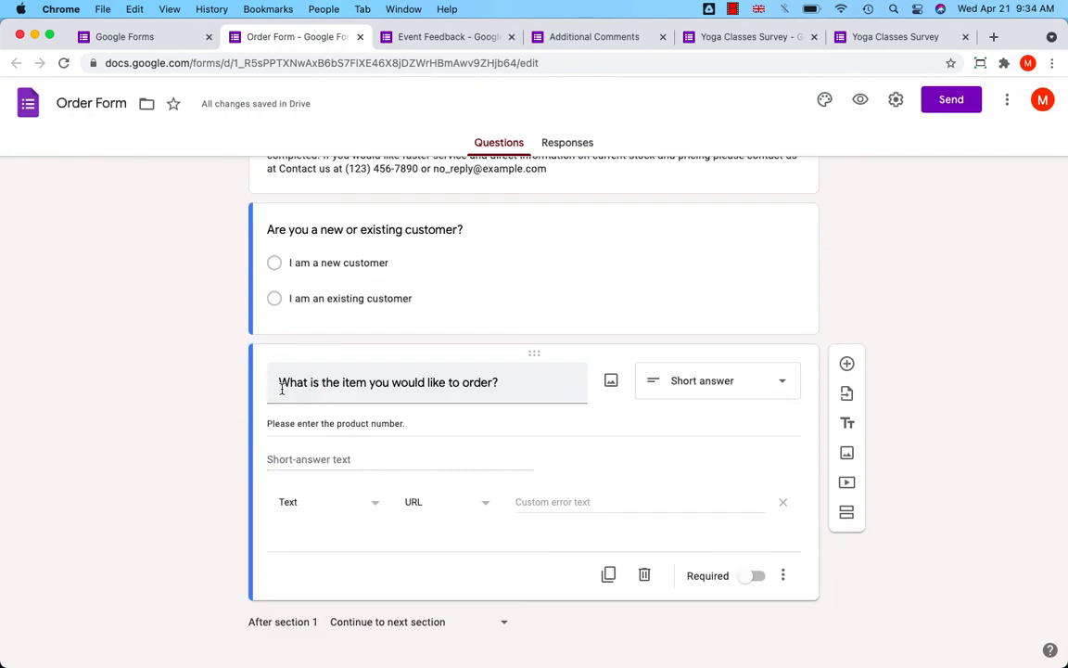
scroll("down", 3)
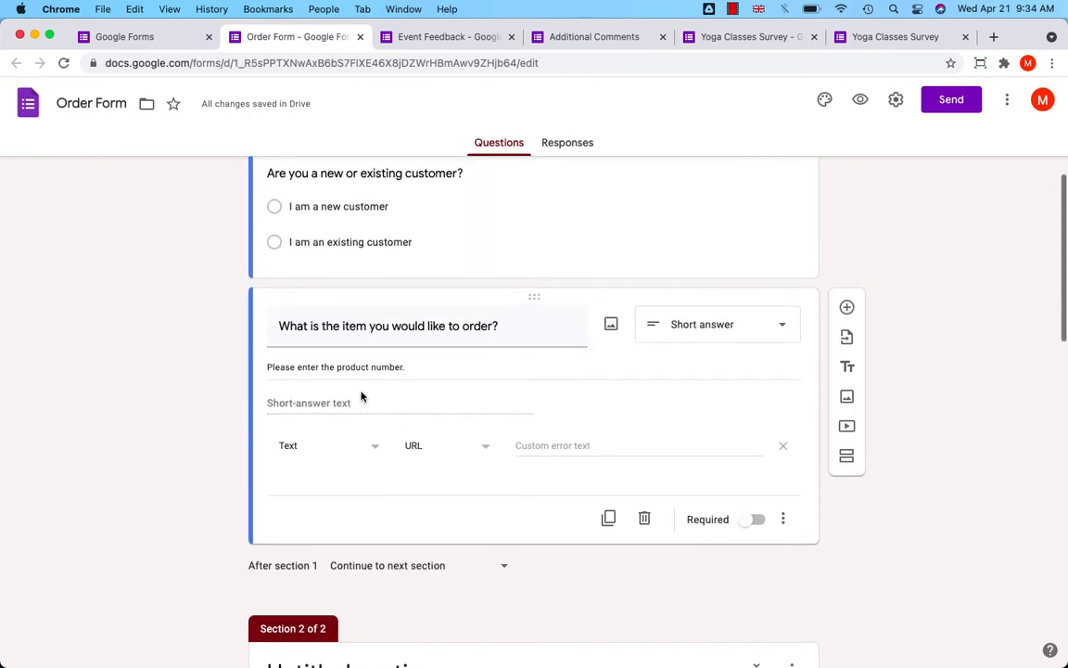
left_click(388, 326)
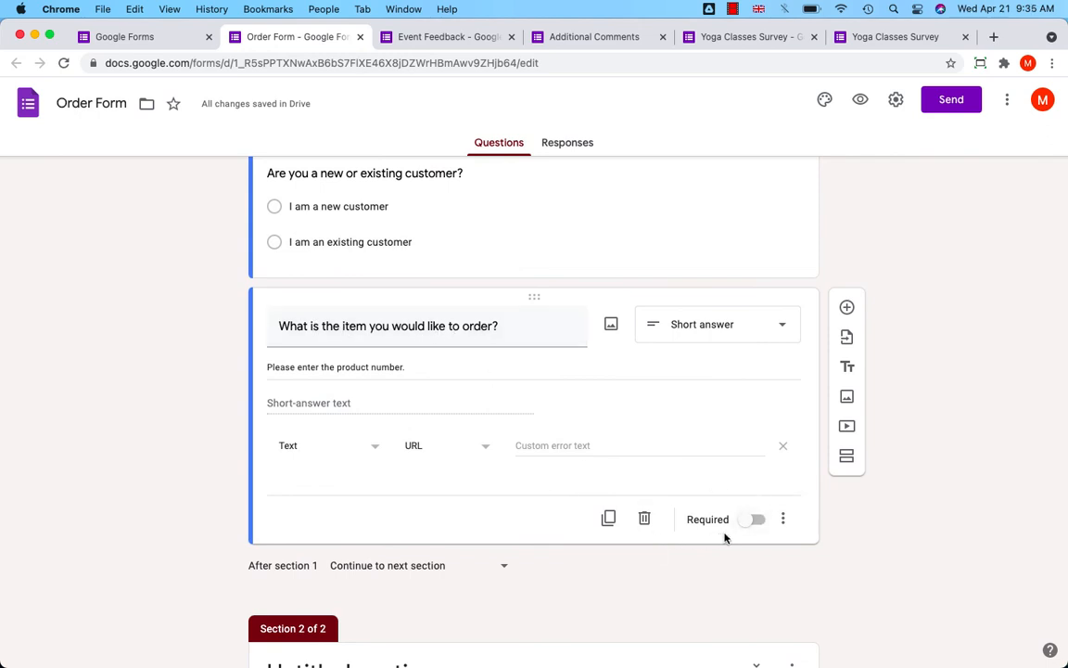
mouse_move(731, 571)
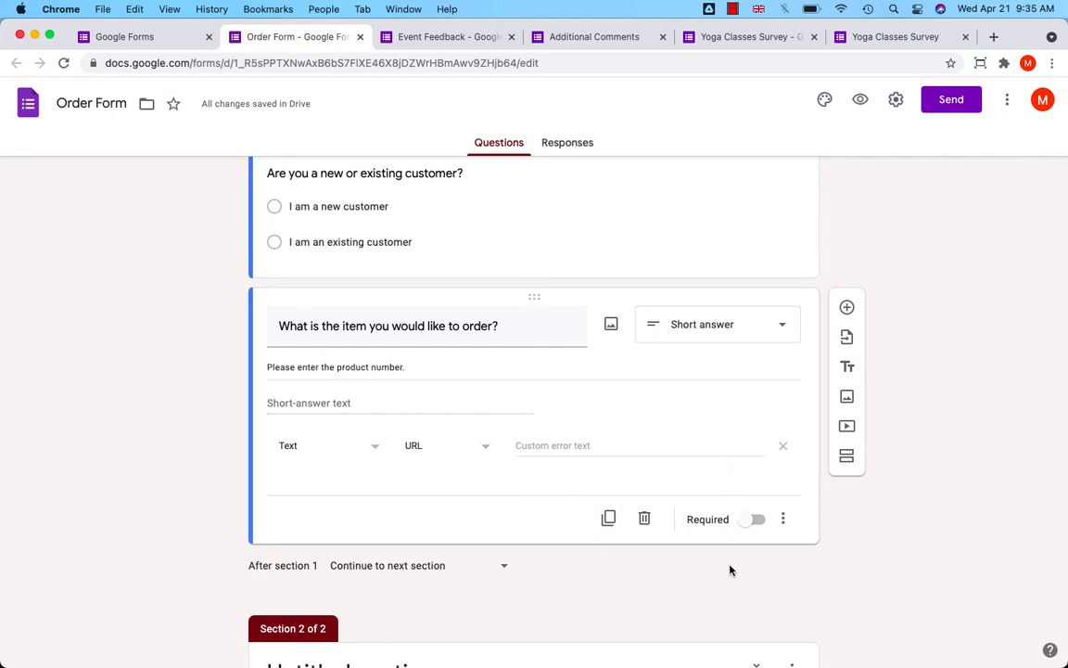
scroll("down", 3)
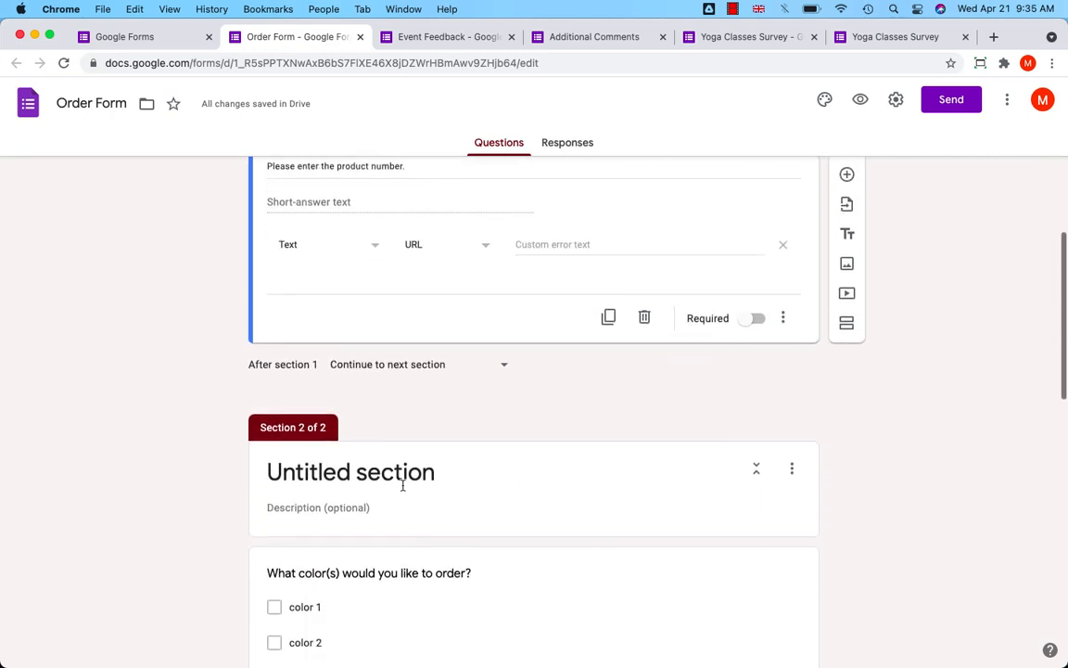
scroll("down", 3)
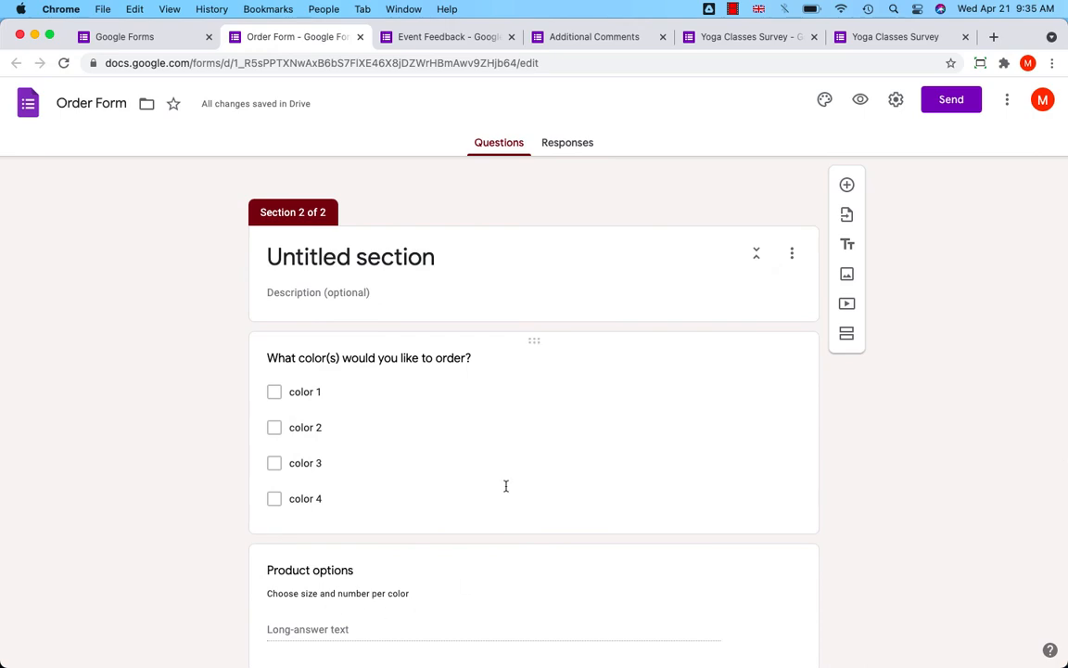
scroll("up", 3)
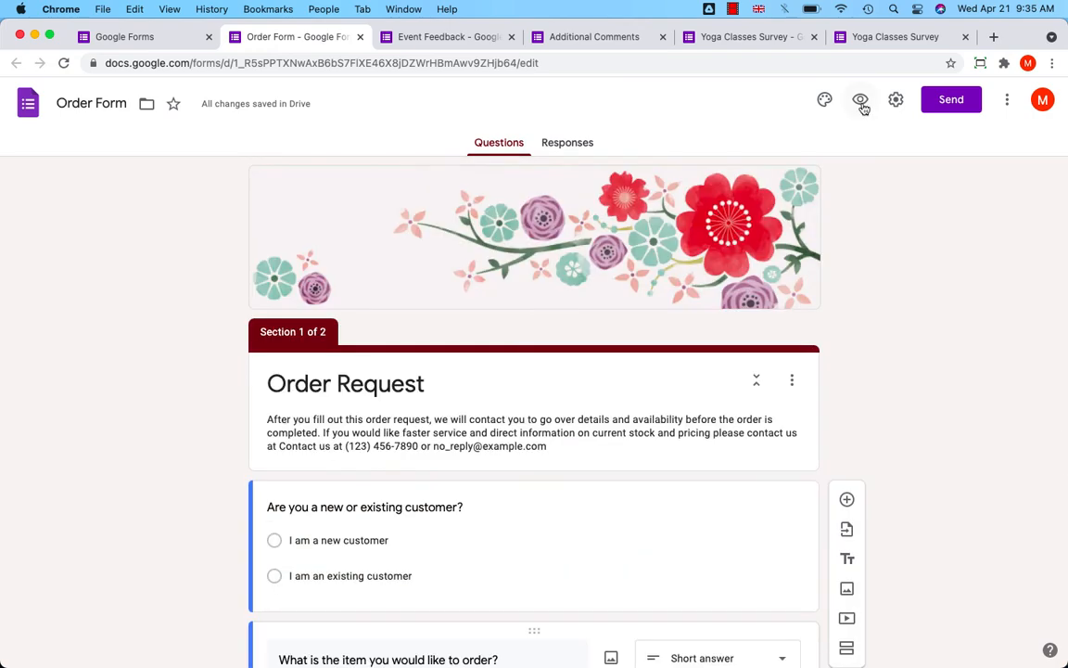